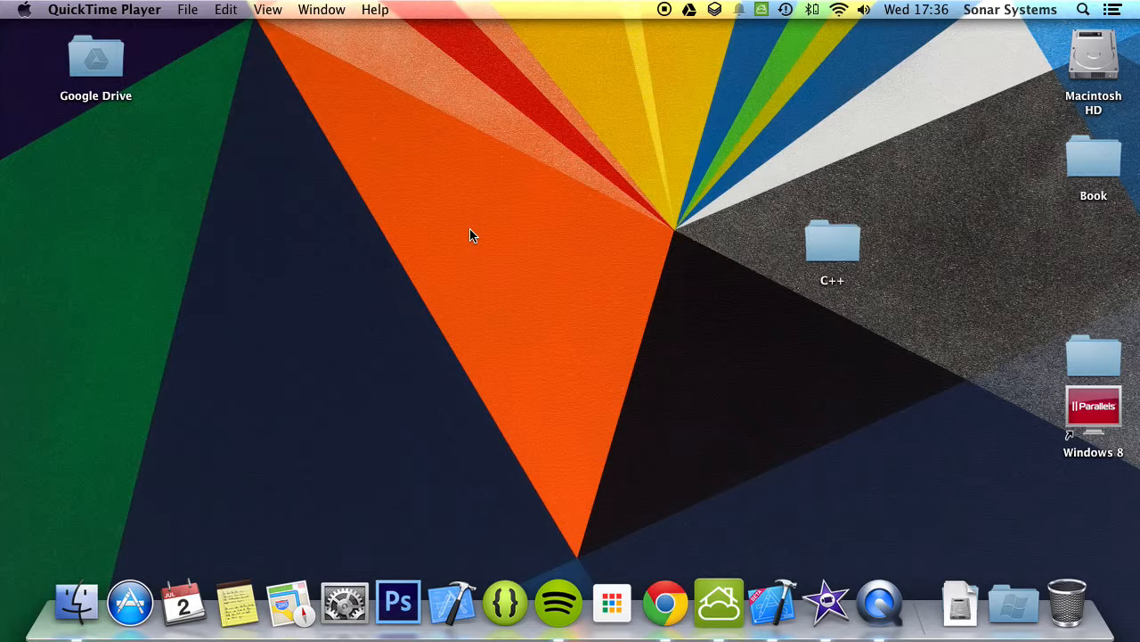
Step: Open the desktop C++ folder in Finder and select the Mac project subfolder
{"action": "double_click", "coordinate": [832, 241]}
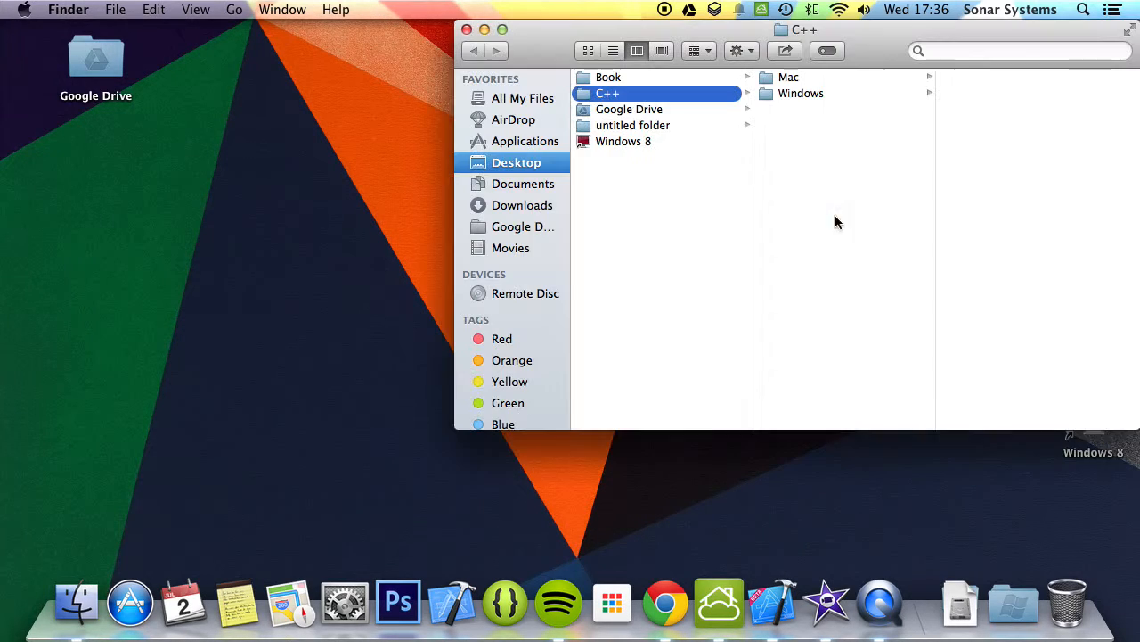
{"action": "left_click", "coordinate": [788, 76]}
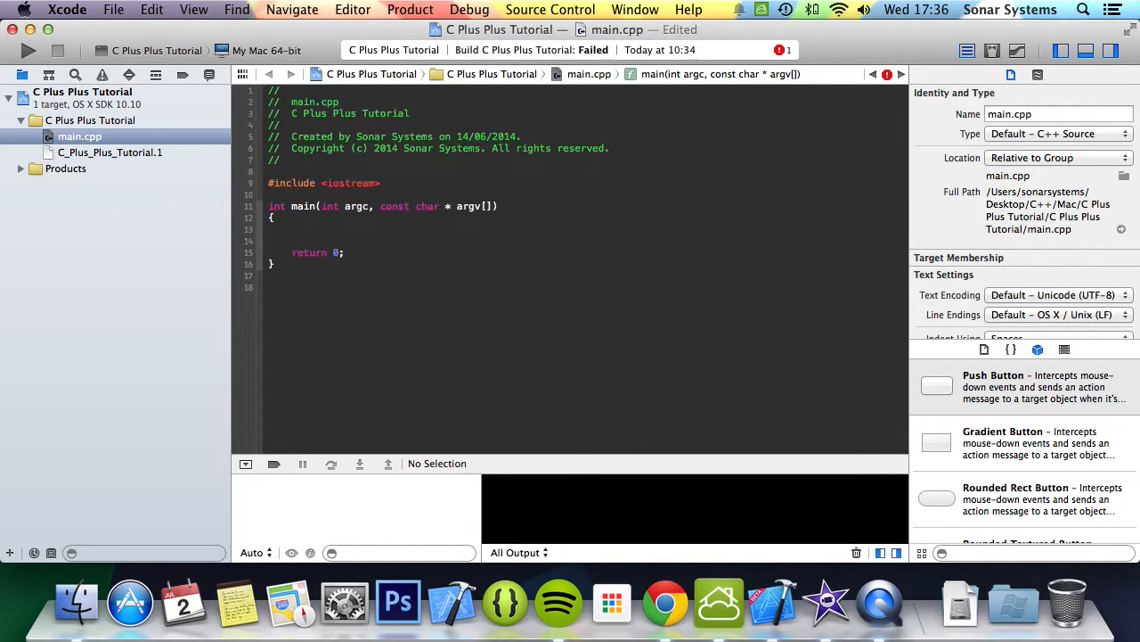
Step: Write int i[5] = {20, 45, 23, 5, 777} inside main above return 0
{"action": "type", "text": "int"}
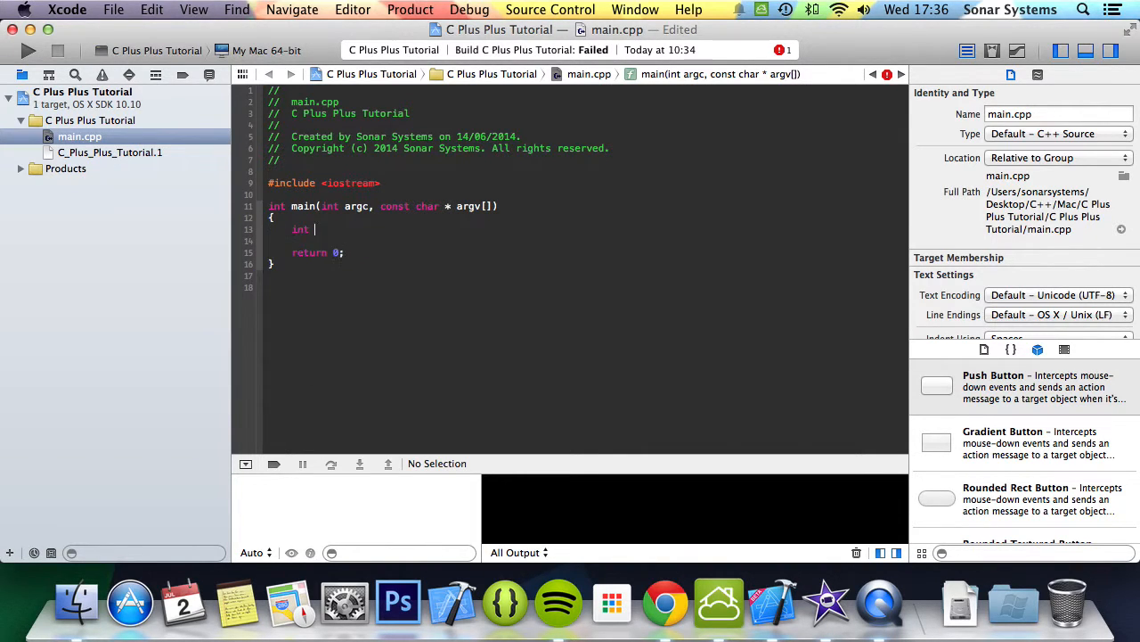
{"action": "type", "text": "i"}
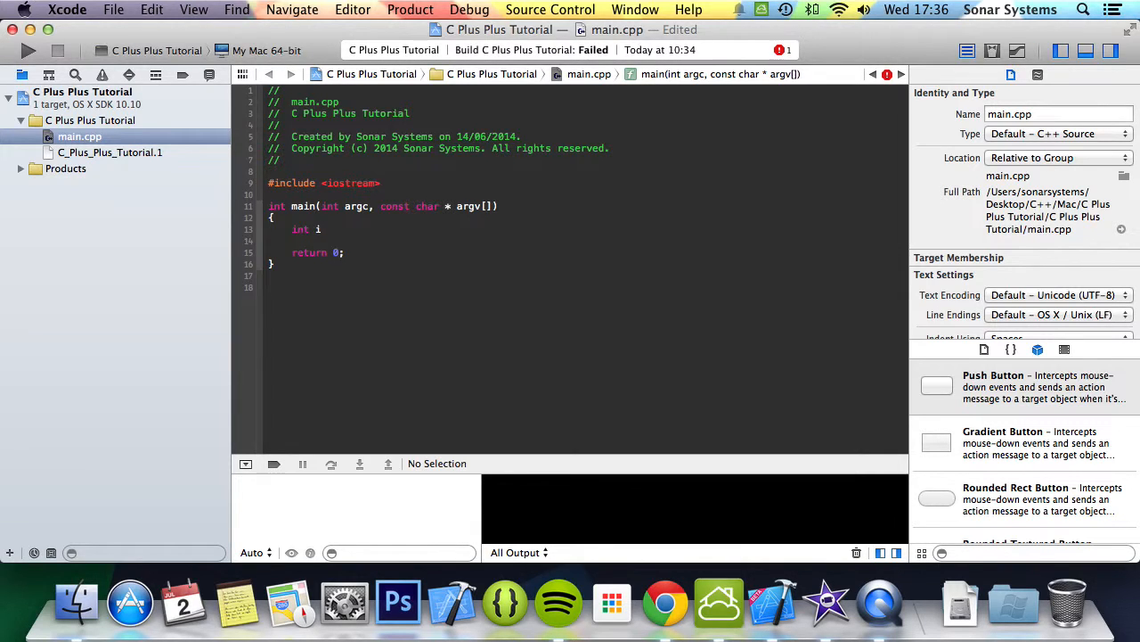
{"action": "type", "text": "[]"}
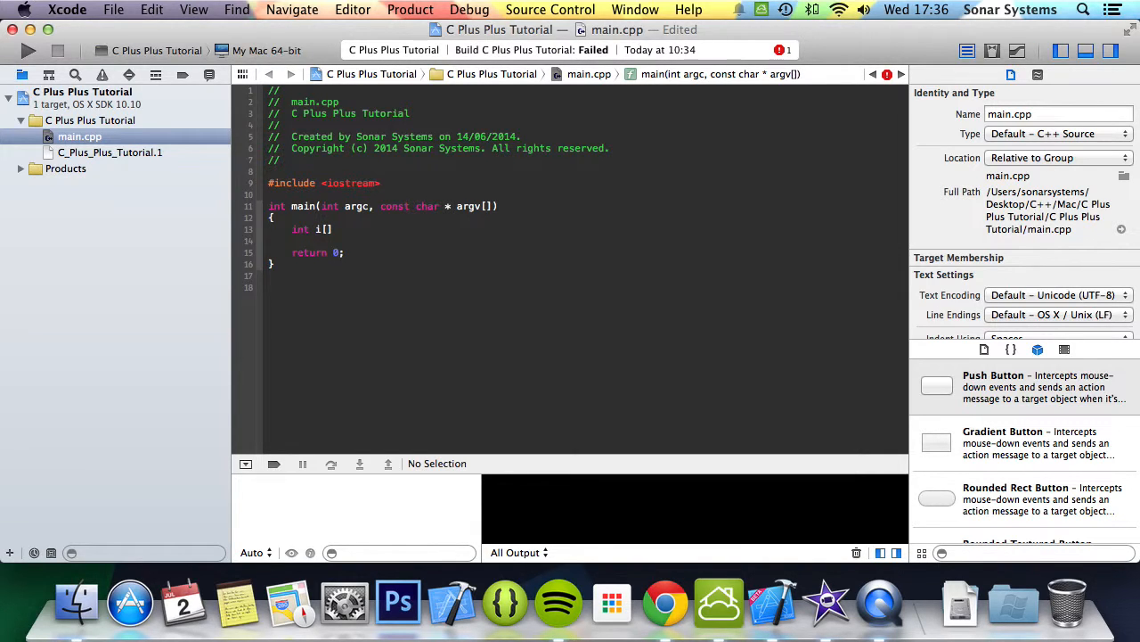
{"action": "type", "text": "5"}
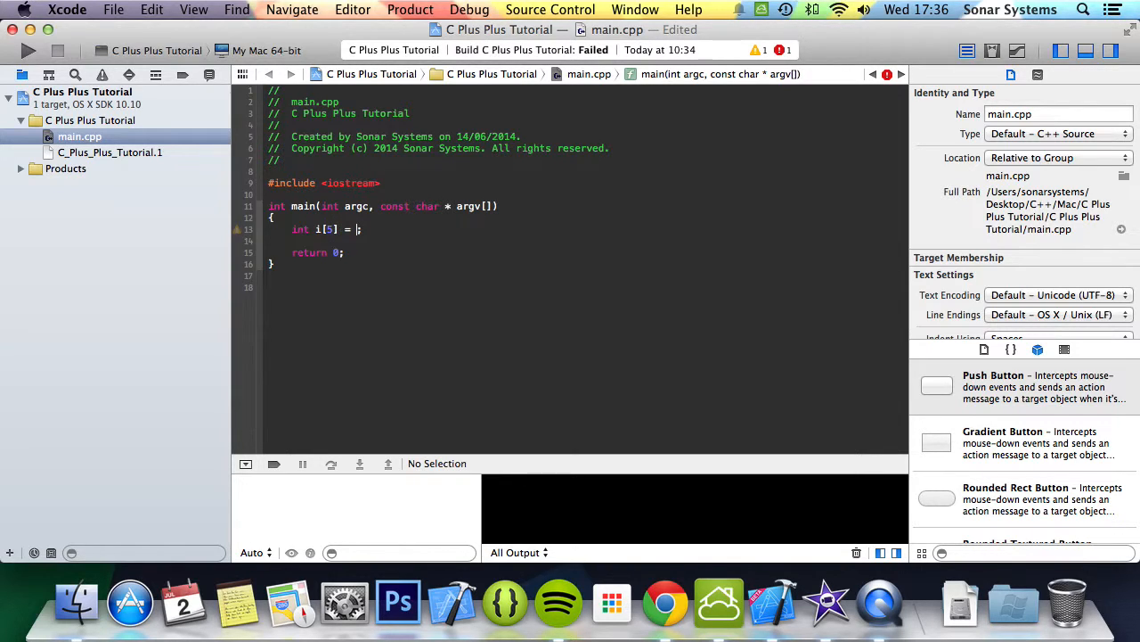
{"action": "type", "text": "{"}
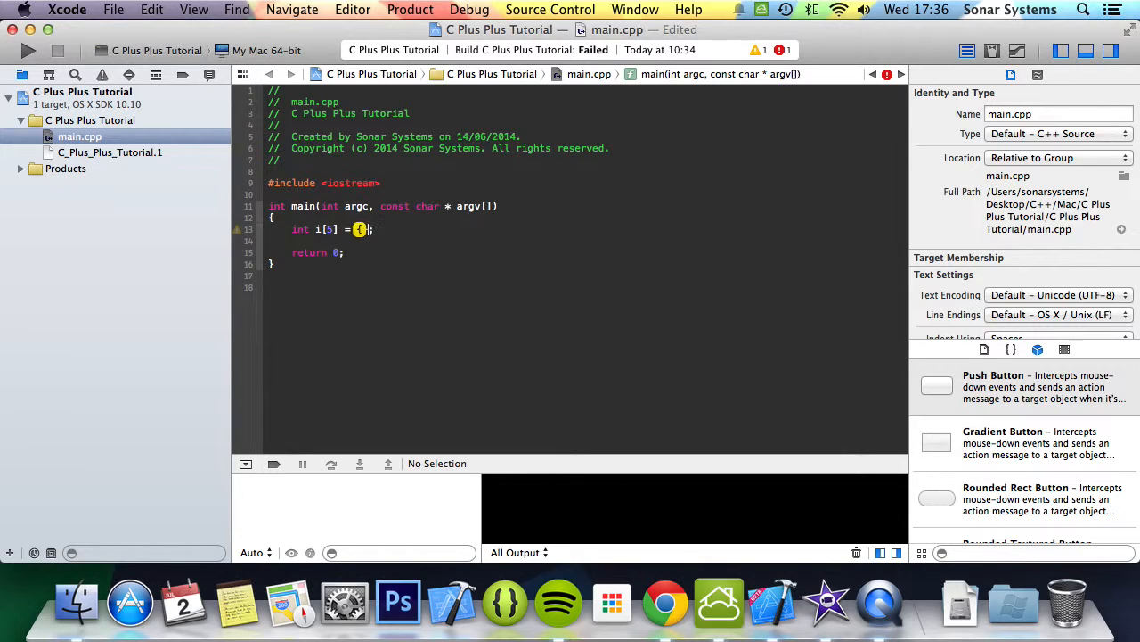
{"action": "type", "text": "20"}
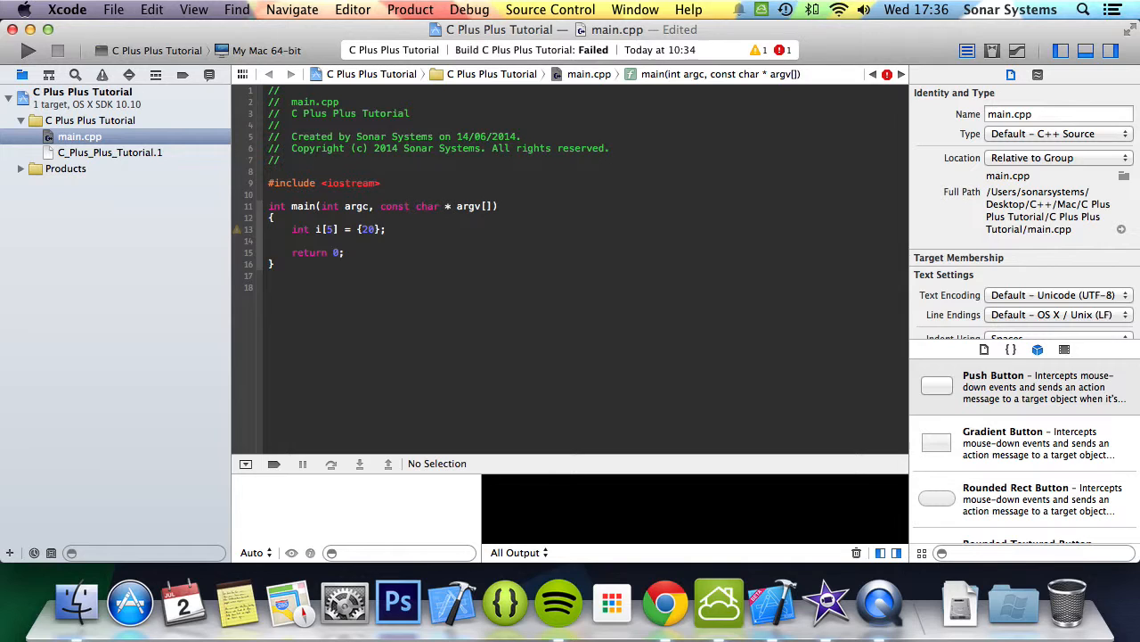
{"action": "type", "text": ", 45, 2"}
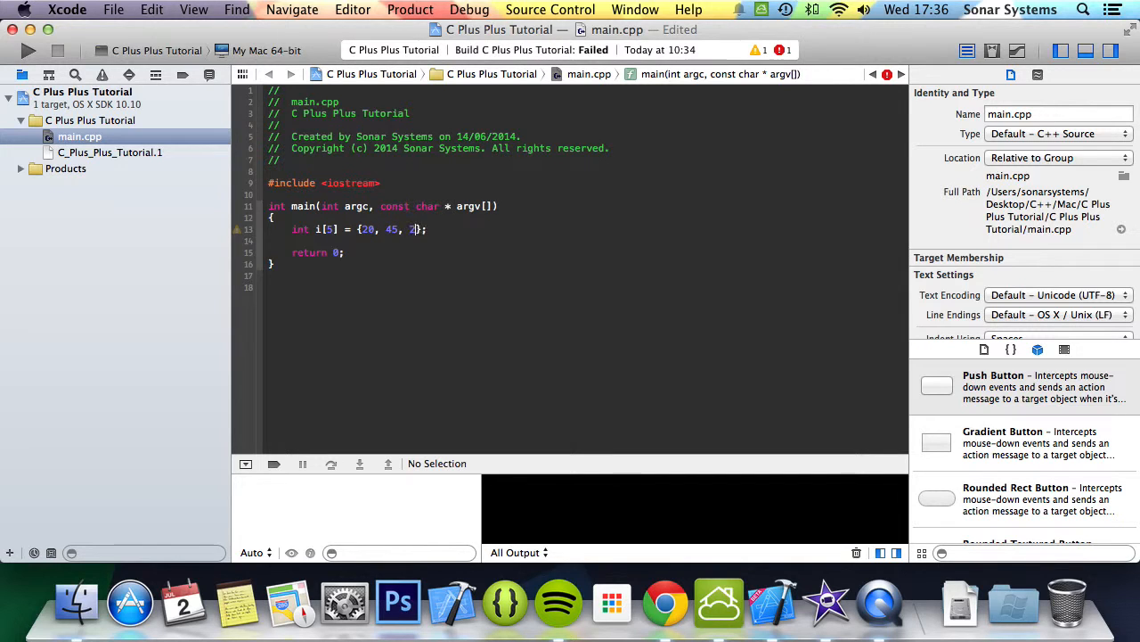
{"action": "type", "text": "3, 5, 77"}
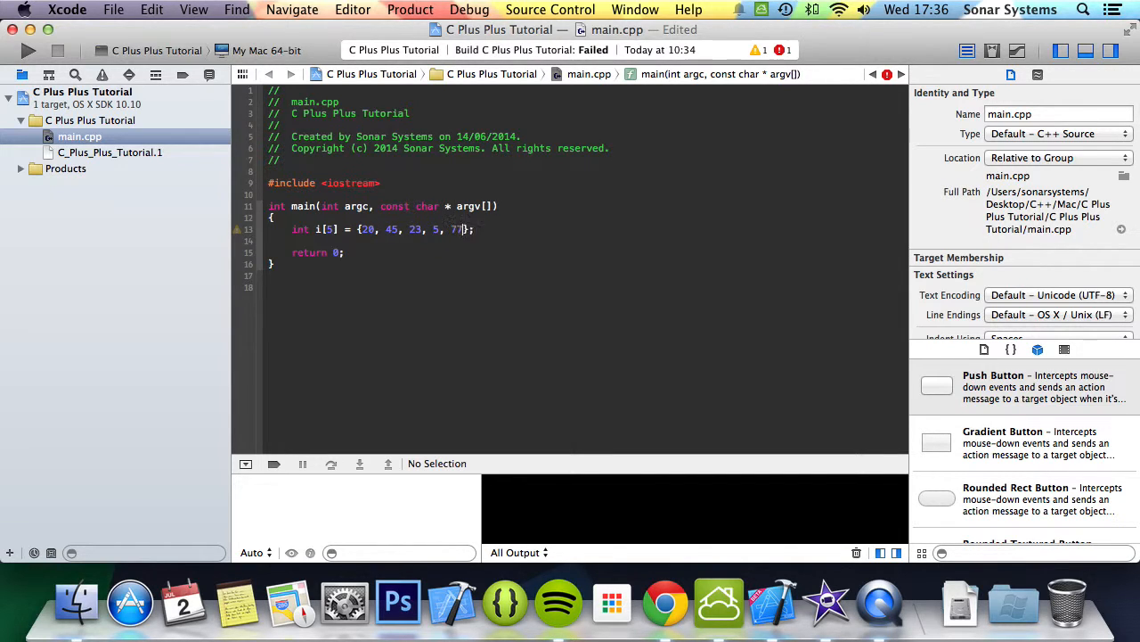
{"action": "type", "text": "7"}
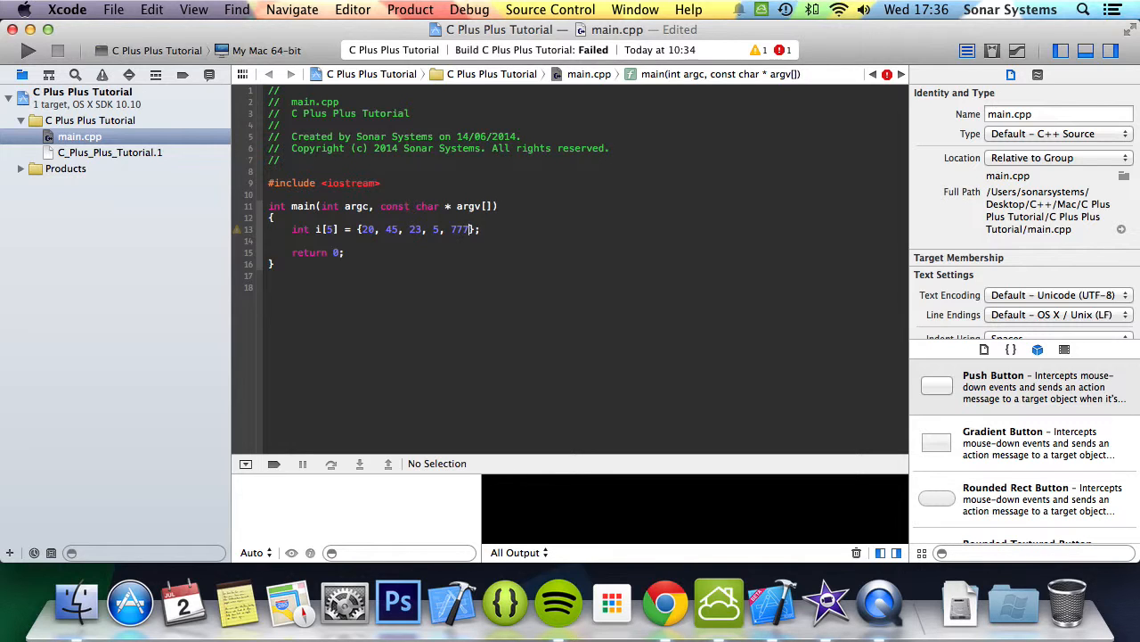
Step: Terminate the array line with a semicolon and build so it compiles with only an unused-variable warning
{"action": "left_click", "coordinate": [28, 50]}
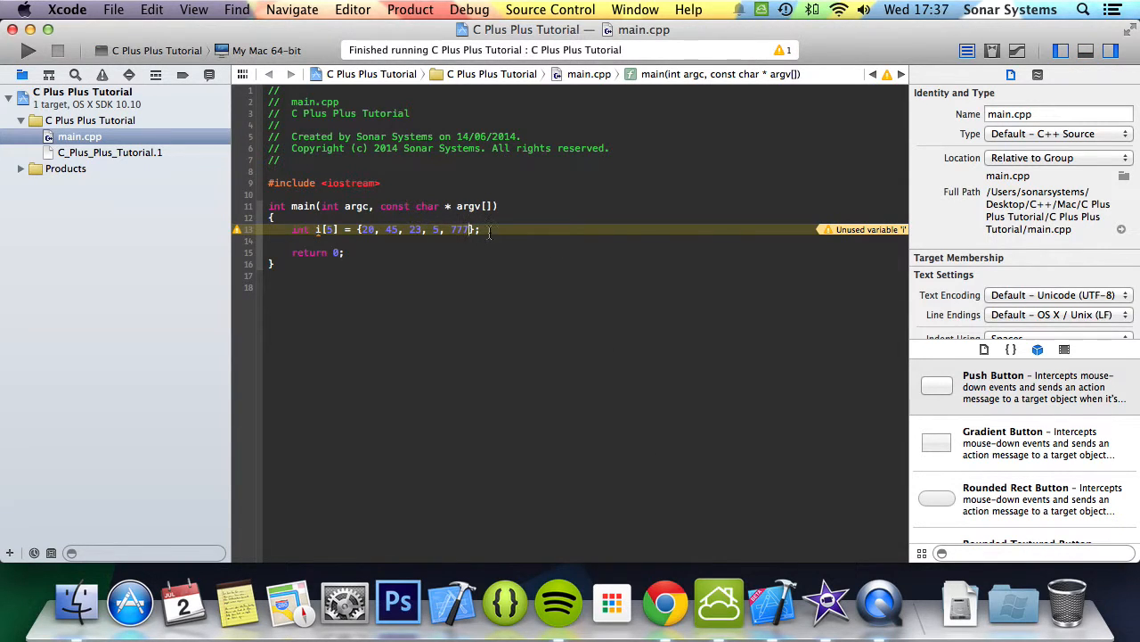
{"action": "type", "text": ";"}
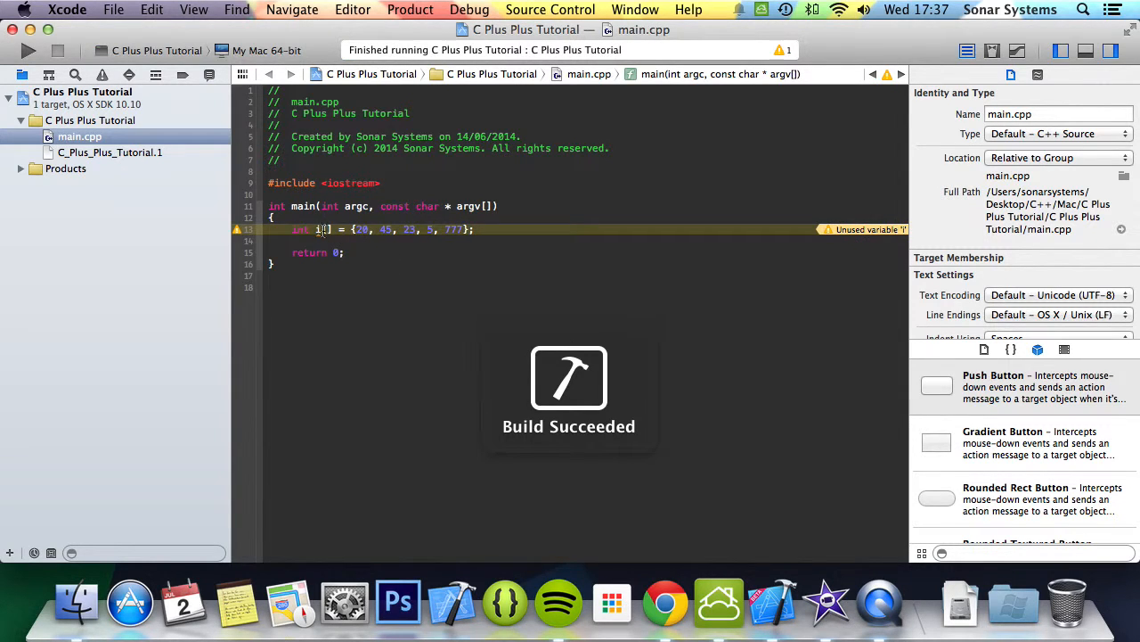
{"action": "left_click", "coordinate": [363, 228]}
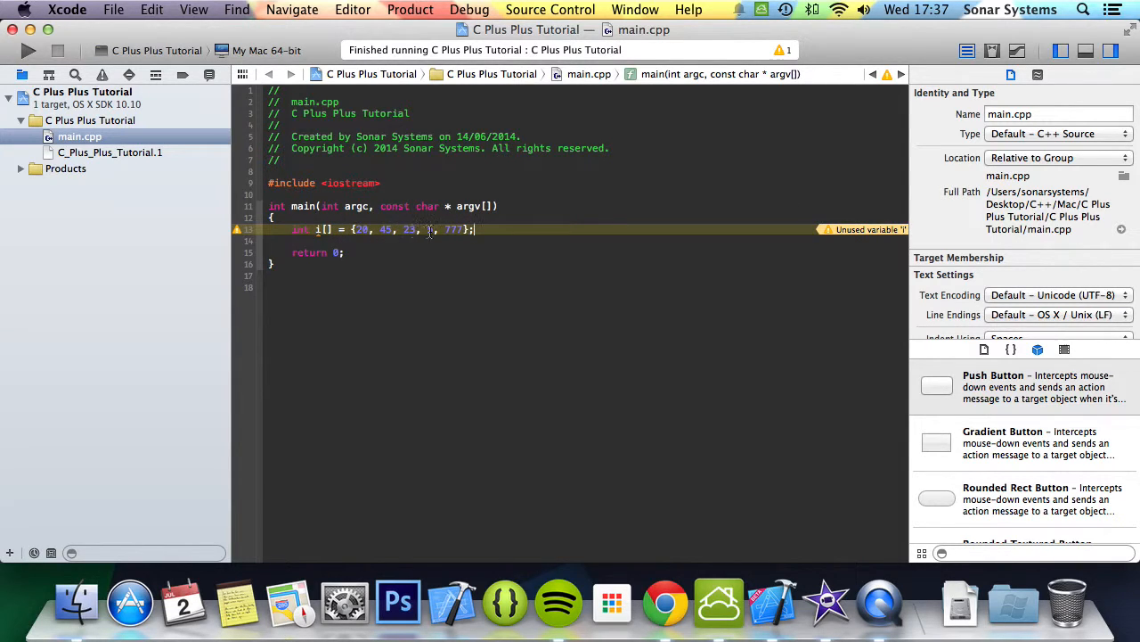
{"action": "type", "text": "5"}
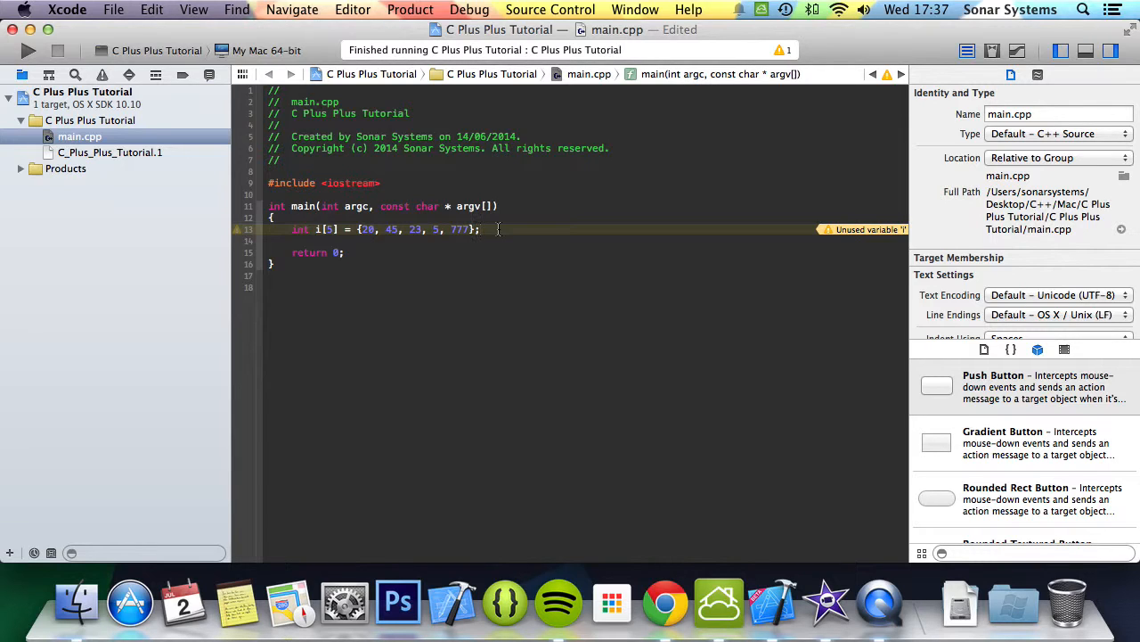
Step: Add a std::cout line printing i[3] followed by std::endl after the declaration
{"action": "key", "text": "return"}
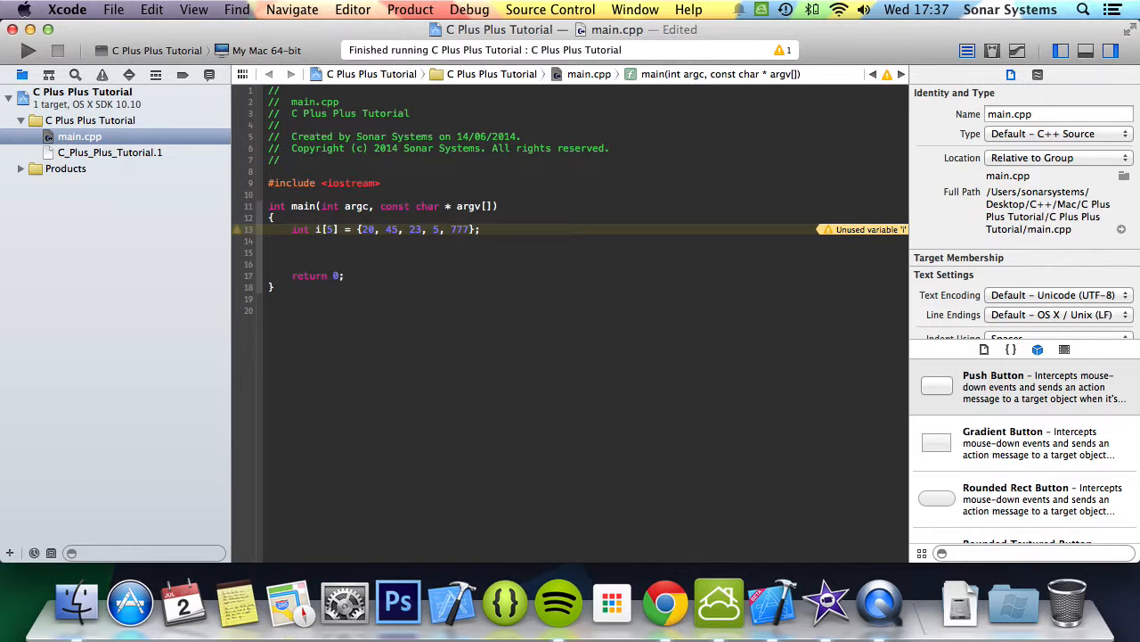
{"action": "type", "text": "std::cout <<  << std::endl;"}
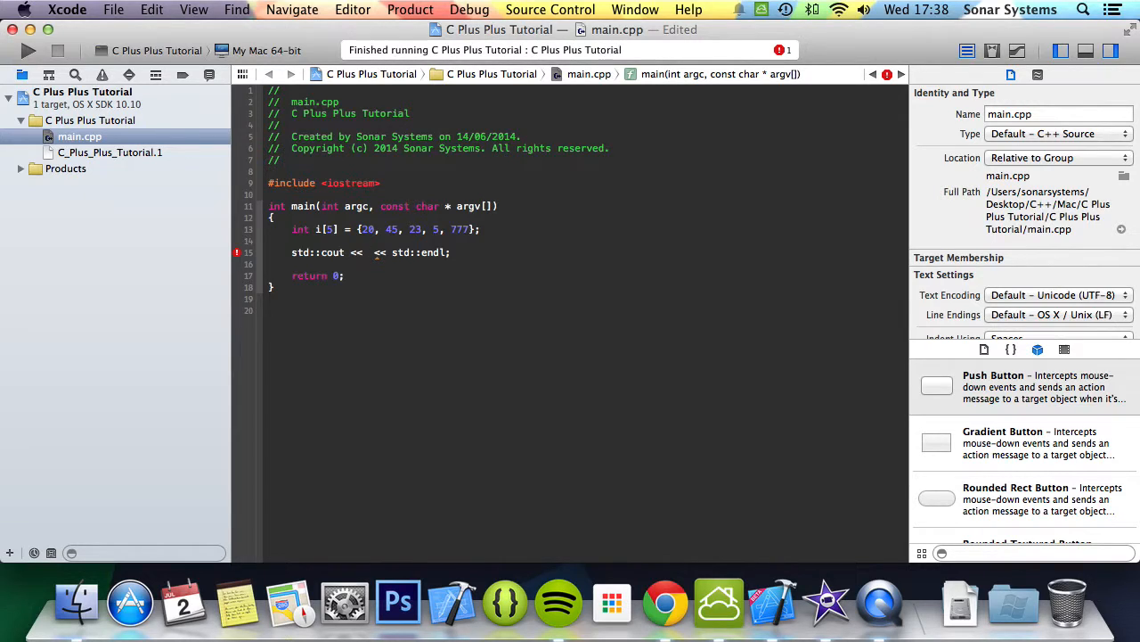
{"action": "left_click", "coordinate": [368, 253]}
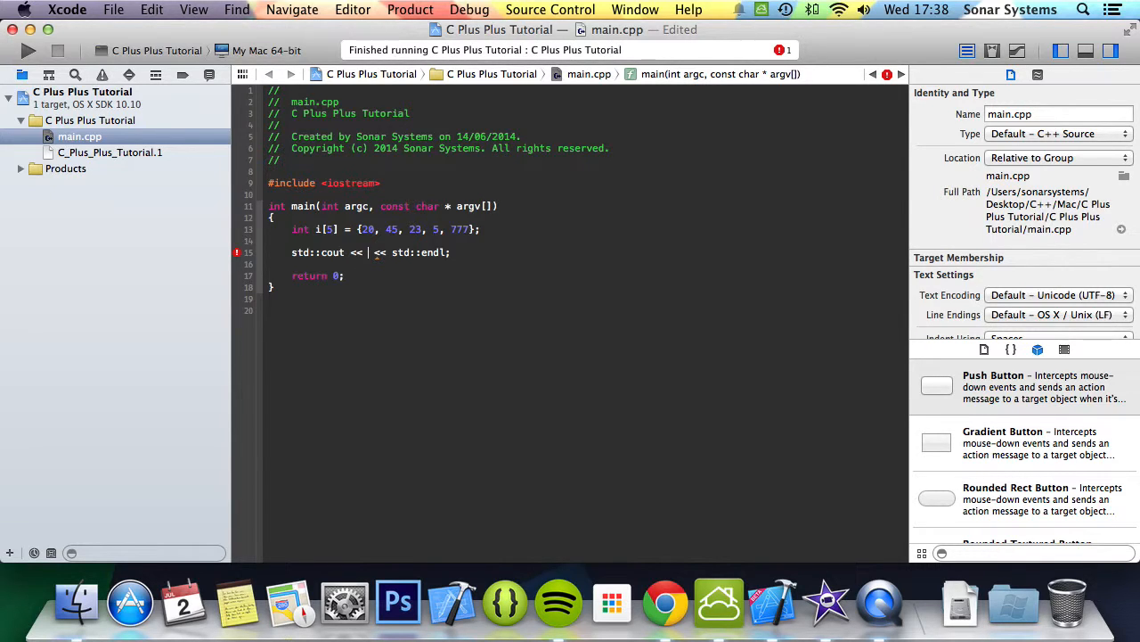
{"action": "type", "text": "int"}
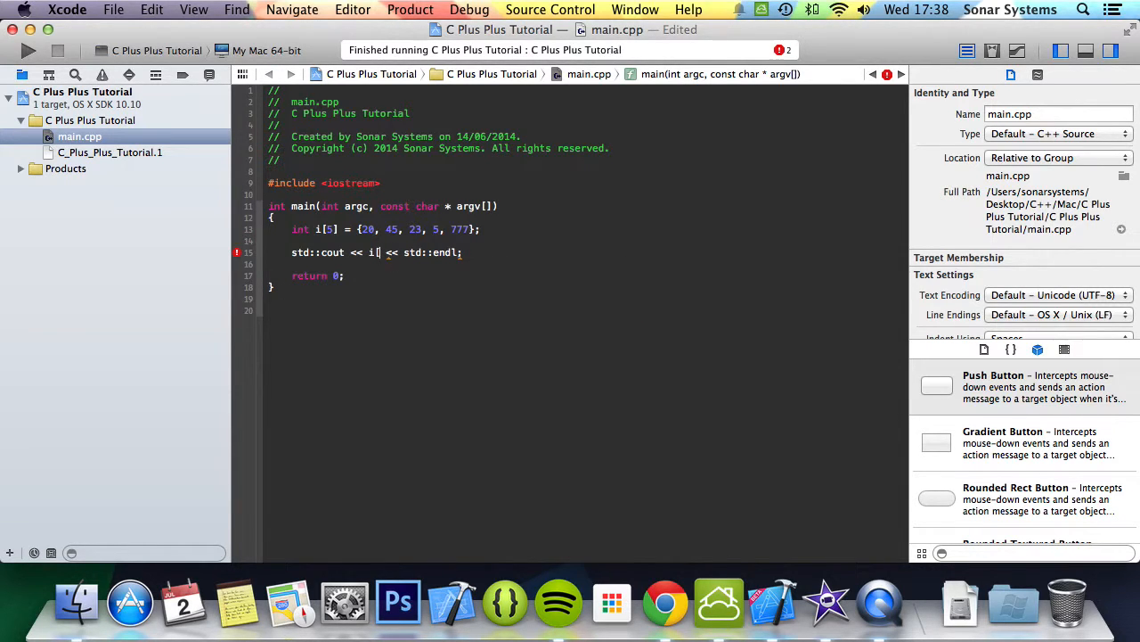
{"action": "type", "text": "3]"}
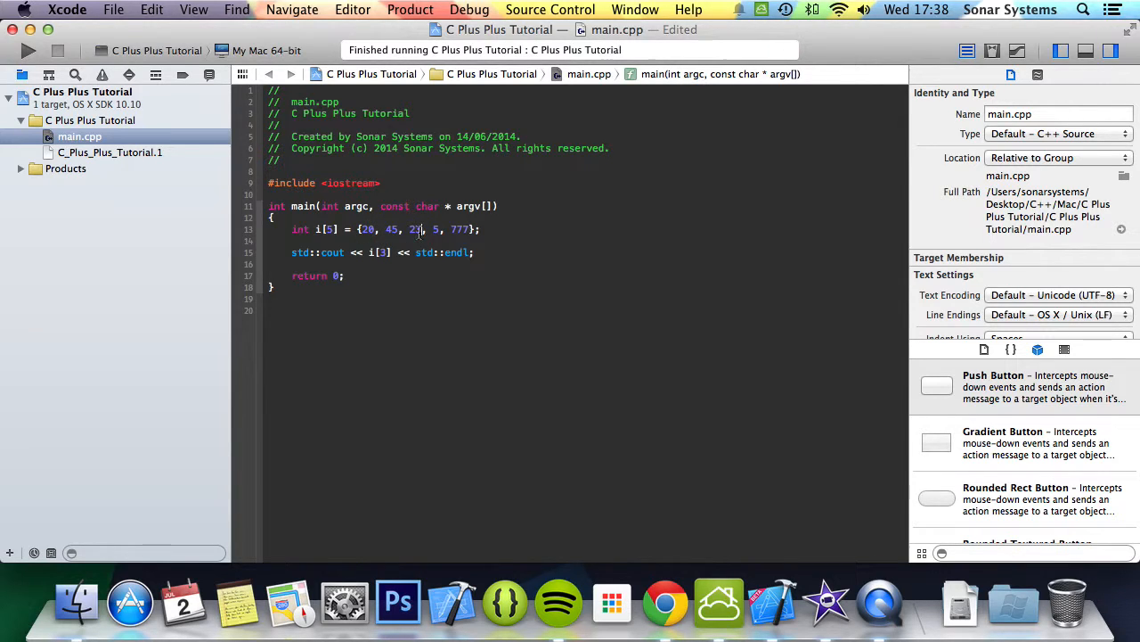
{"action": "type", "text": "3"}
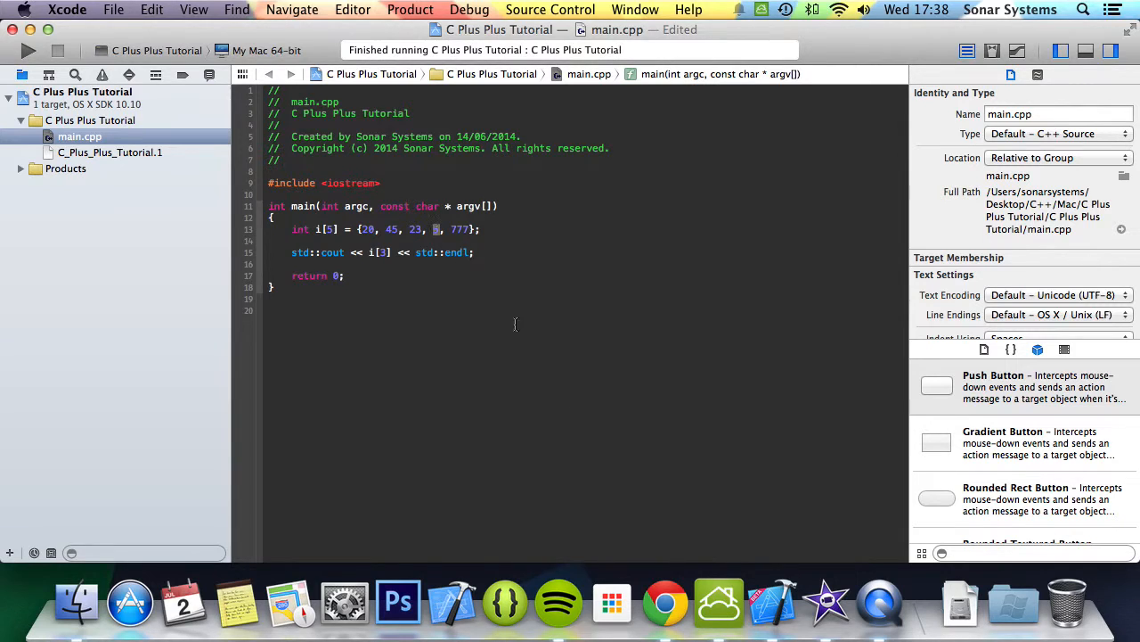
Step: Build and run so the console prints 5 with exit code 0
{"action": "left_click", "coordinate": [29, 50]}
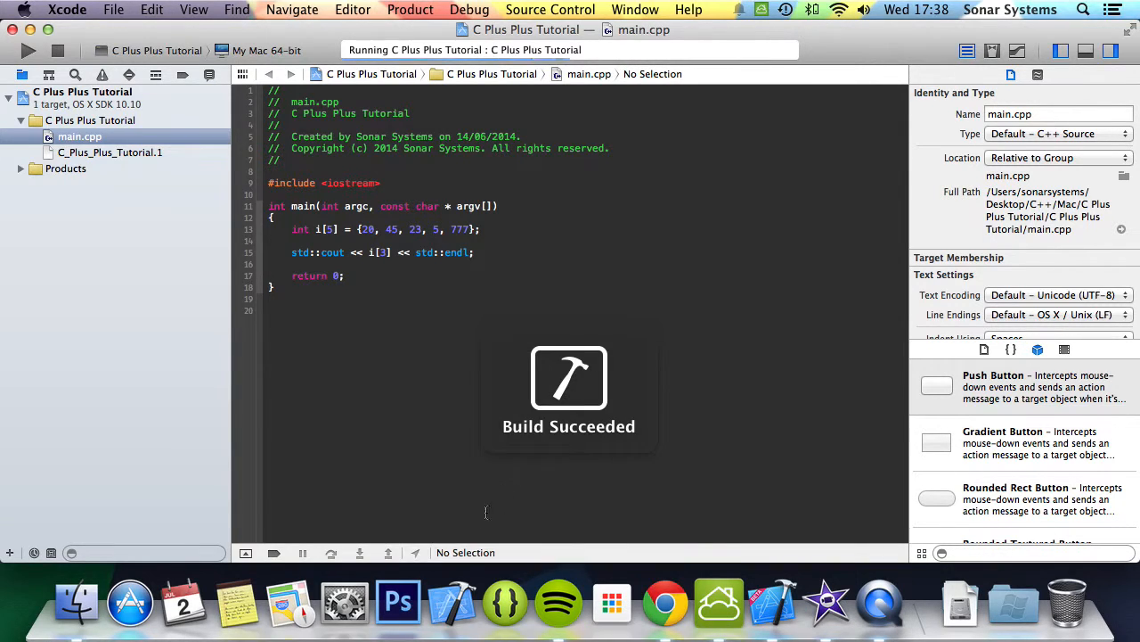
{"action": "left_click", "coordinate": [28, 50]}
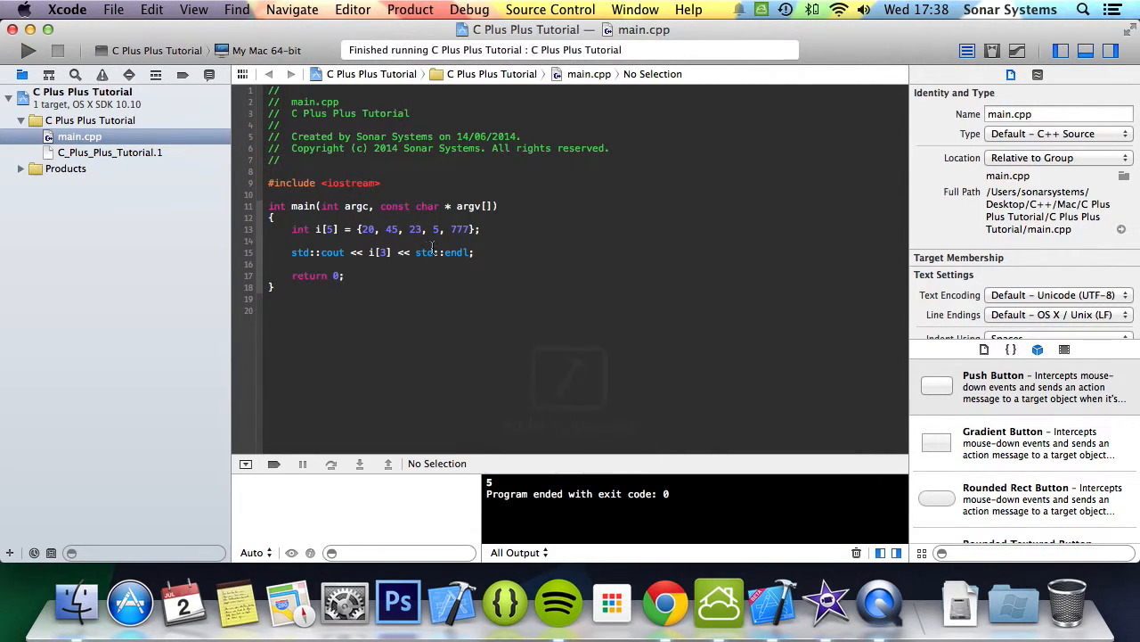
{"action": "double_click", "coordinate": [413, 228]}
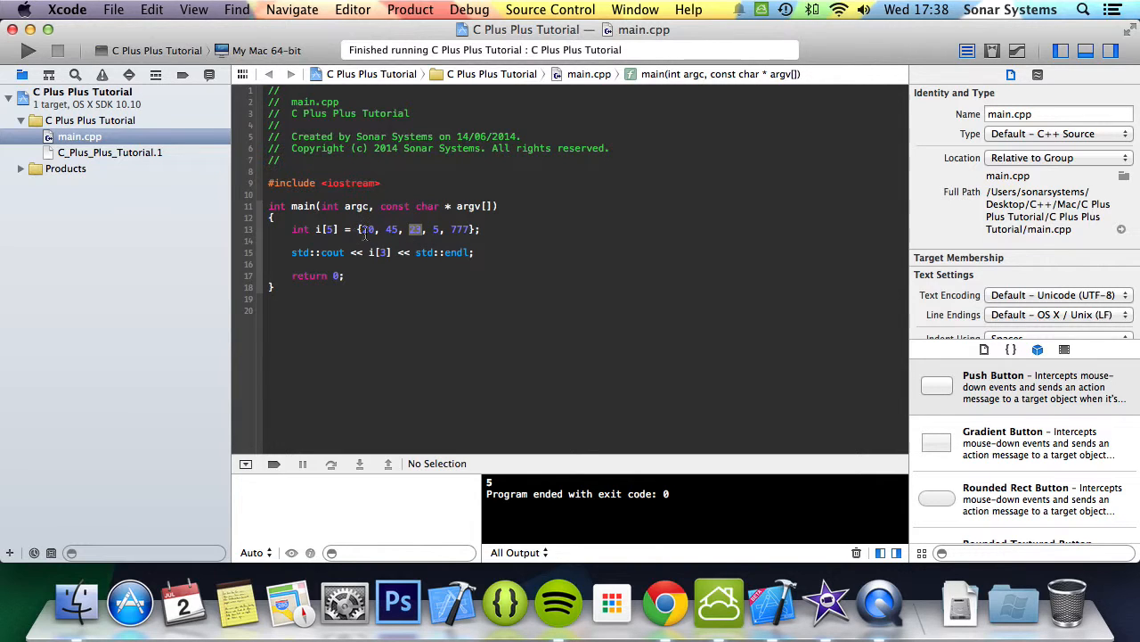
{"action": "mouse_move", "coordinate": [545, 256]}
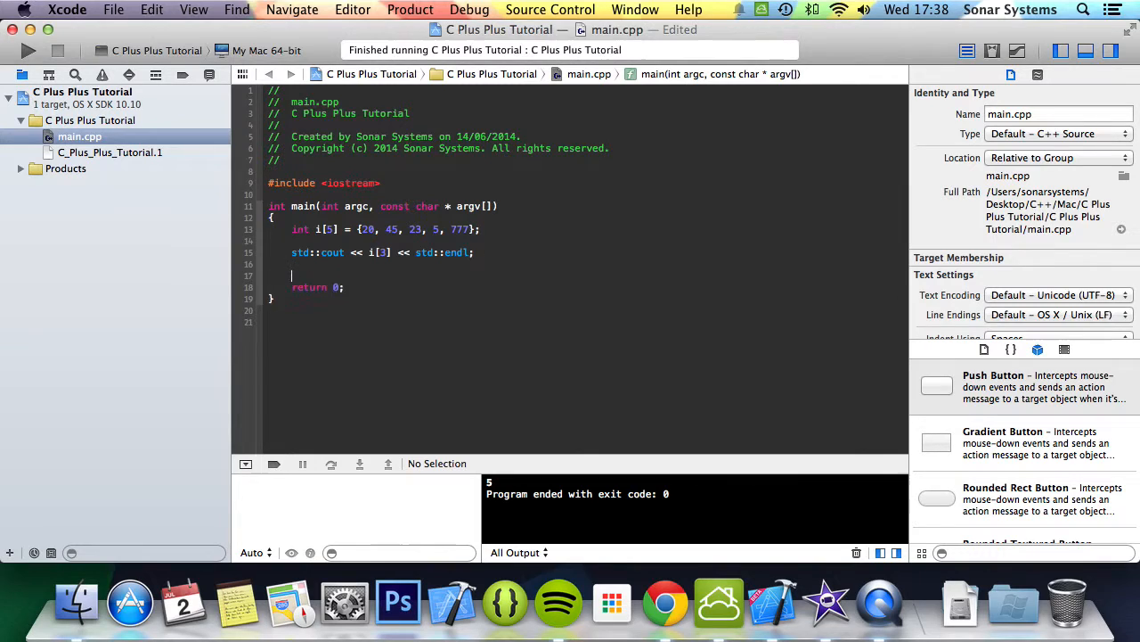
Step: Assign i[3] = 456, print i[3] again, and rerun so the console shows 5 then 456
{"action": "type", "text": "i"}
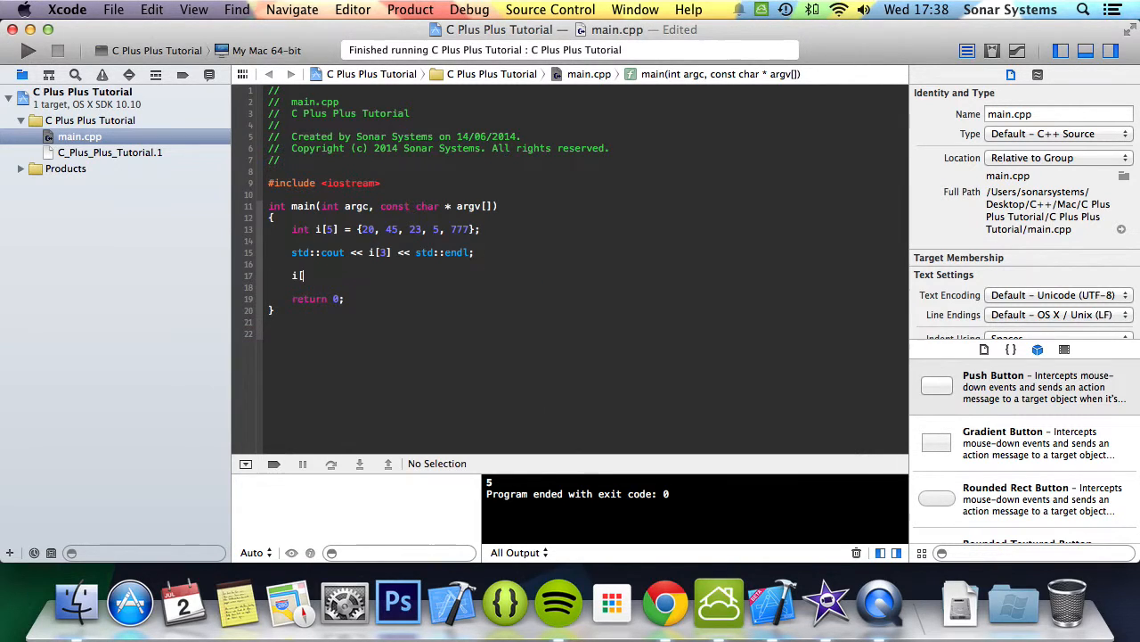
{"action": "type", "text": "[3]"}
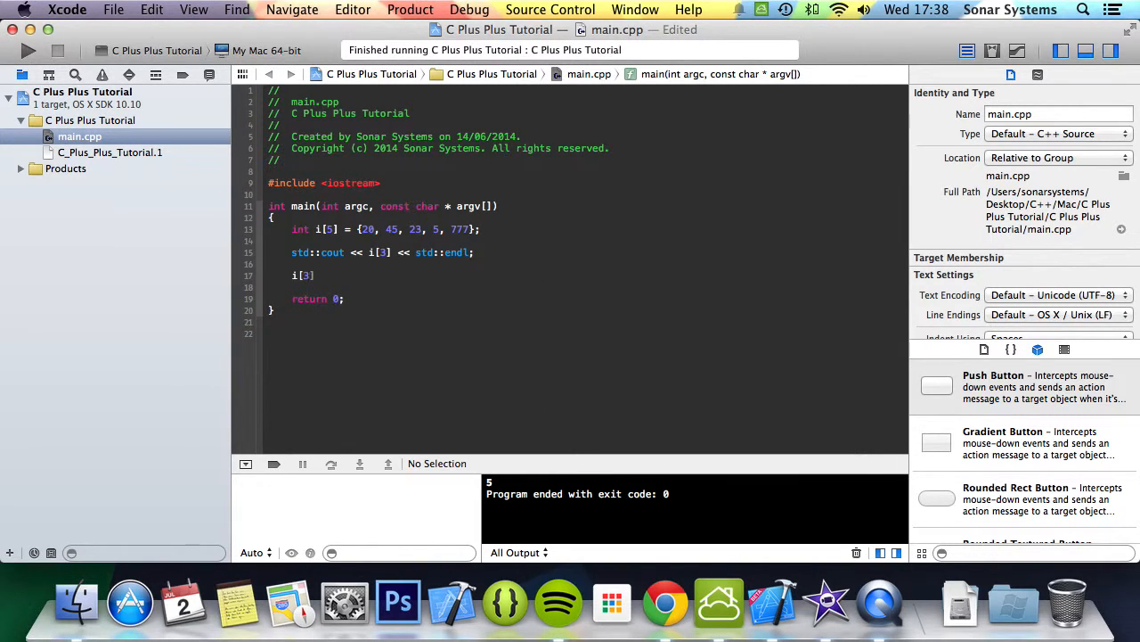
{"action": "type", "text": "= 45"}
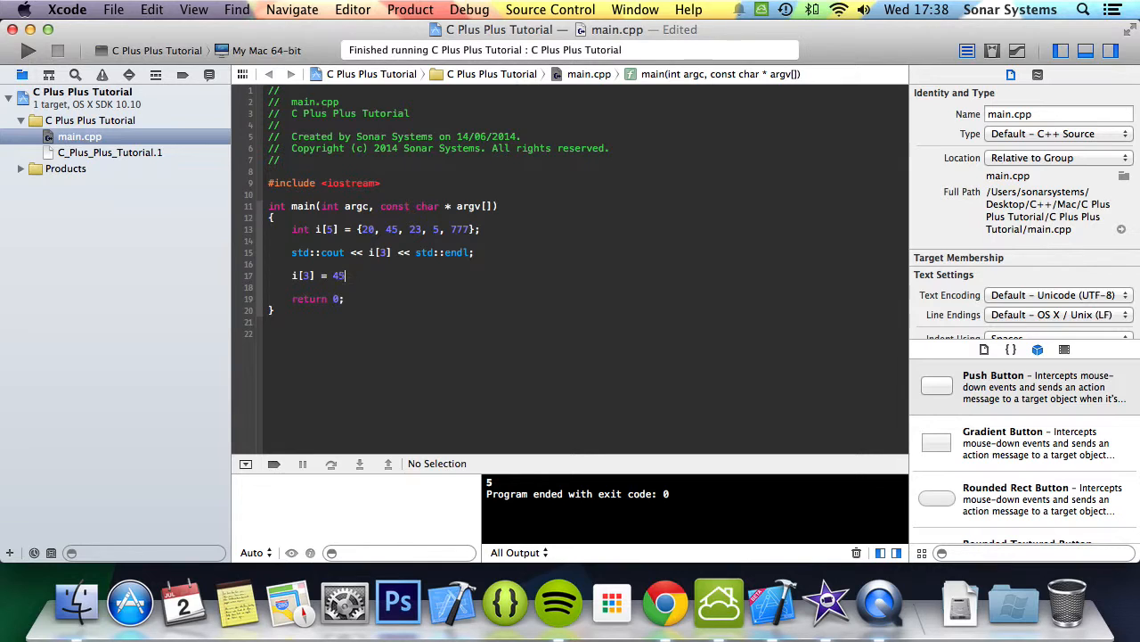
{"action": "type", "text": "6;"}
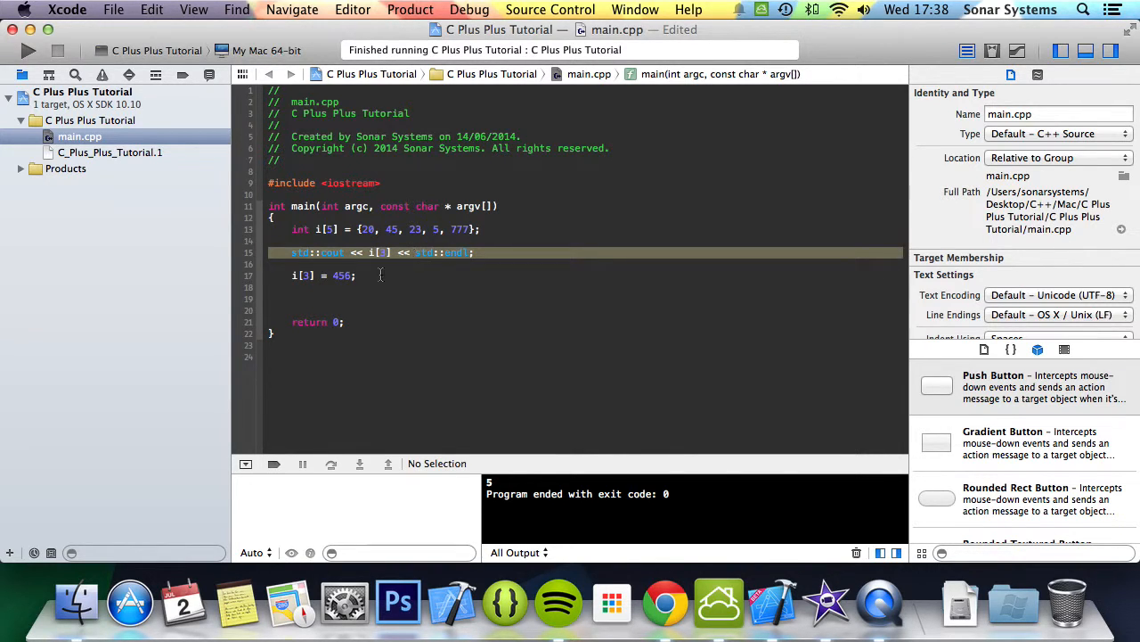
{"action": "type", "text": "std::cout << i[3] << std::endl;"}
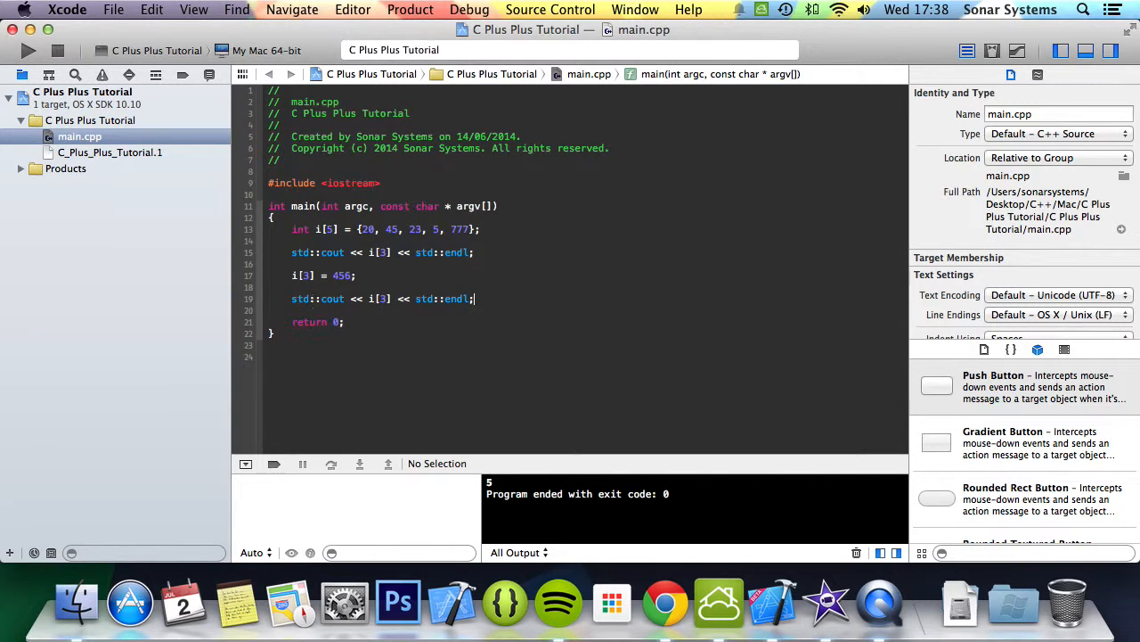
{"action": "left_click", "coordinate": [28, 50]}
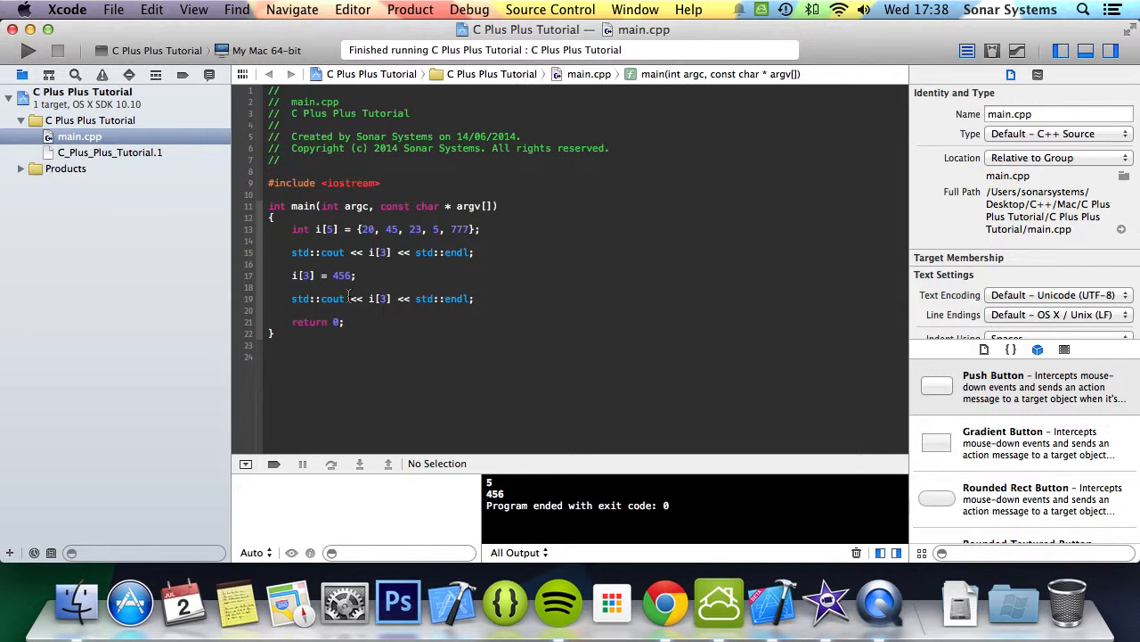
{"action": "left_click", "coordinate": [474, 299]}
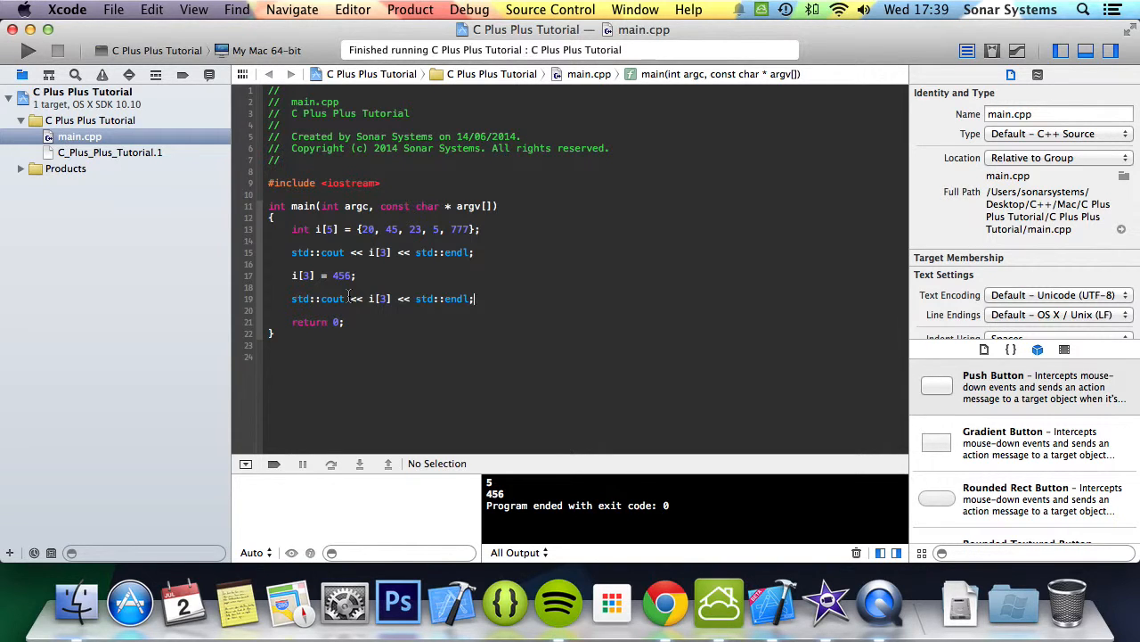
{"action": "mouse_move", "coordinate": [727, 385]}
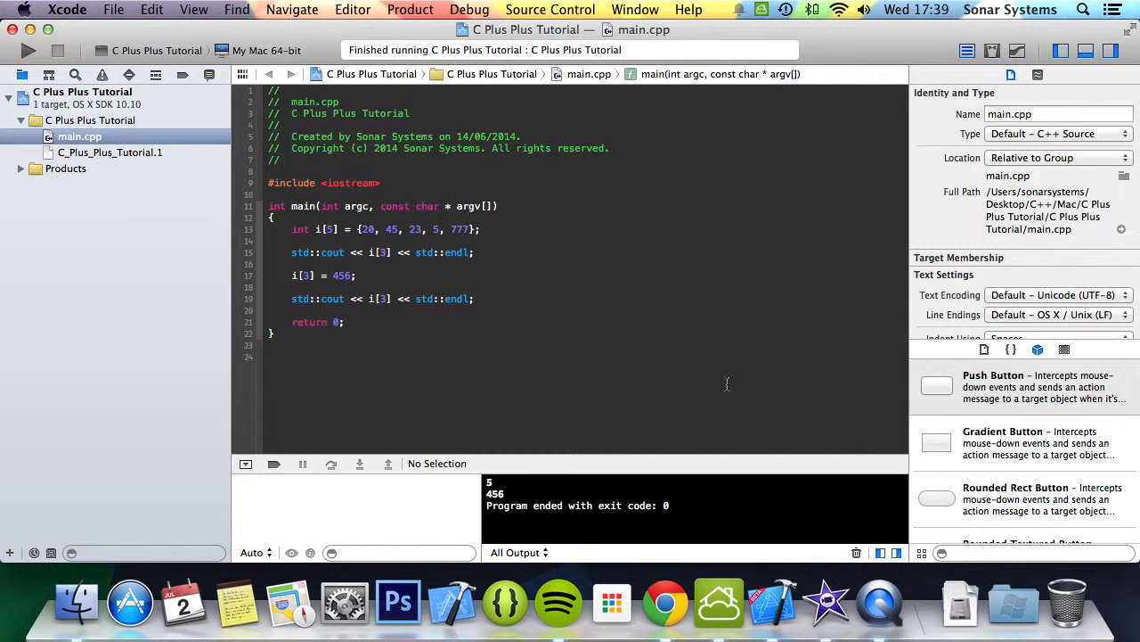